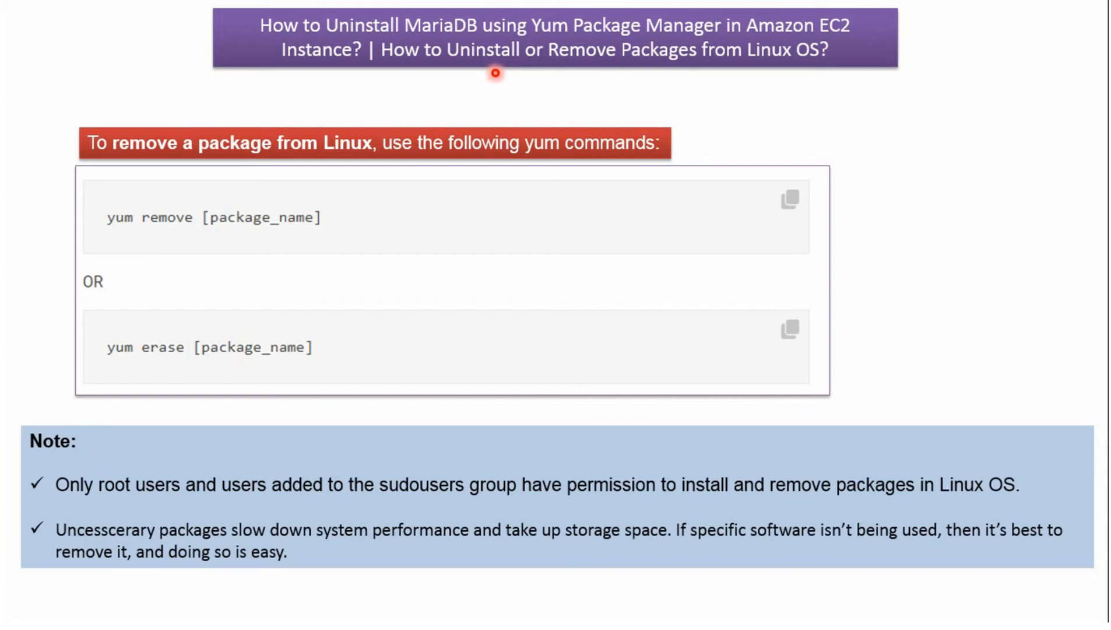
{"action": "mouse_move", "coordinate": [272, 241]}
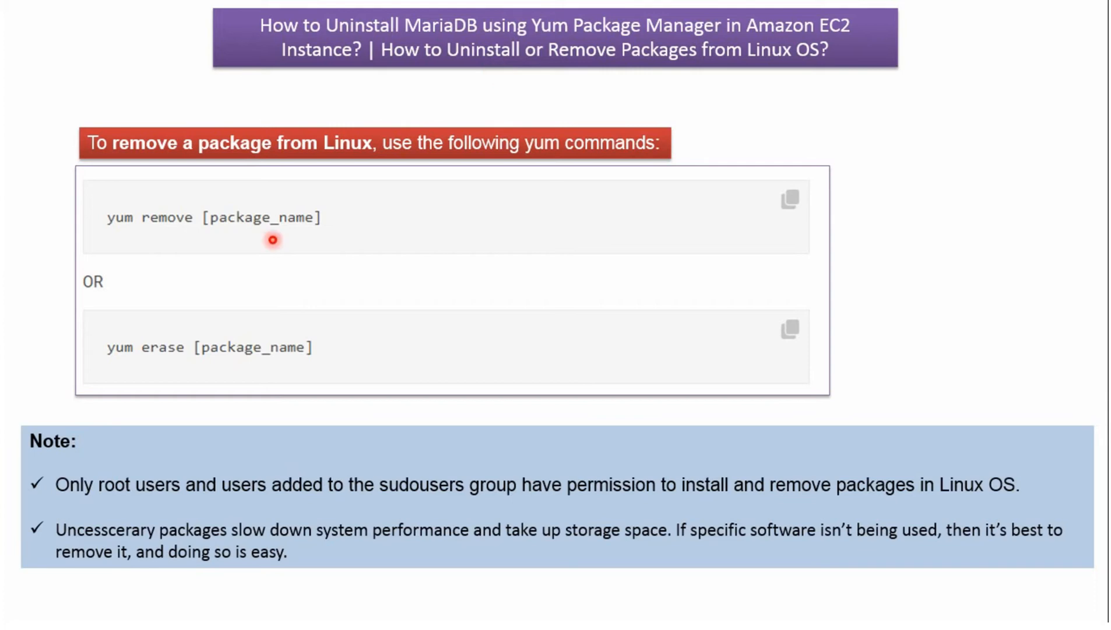
{"action": "mouse_move", "coordinate": [282, 372]}
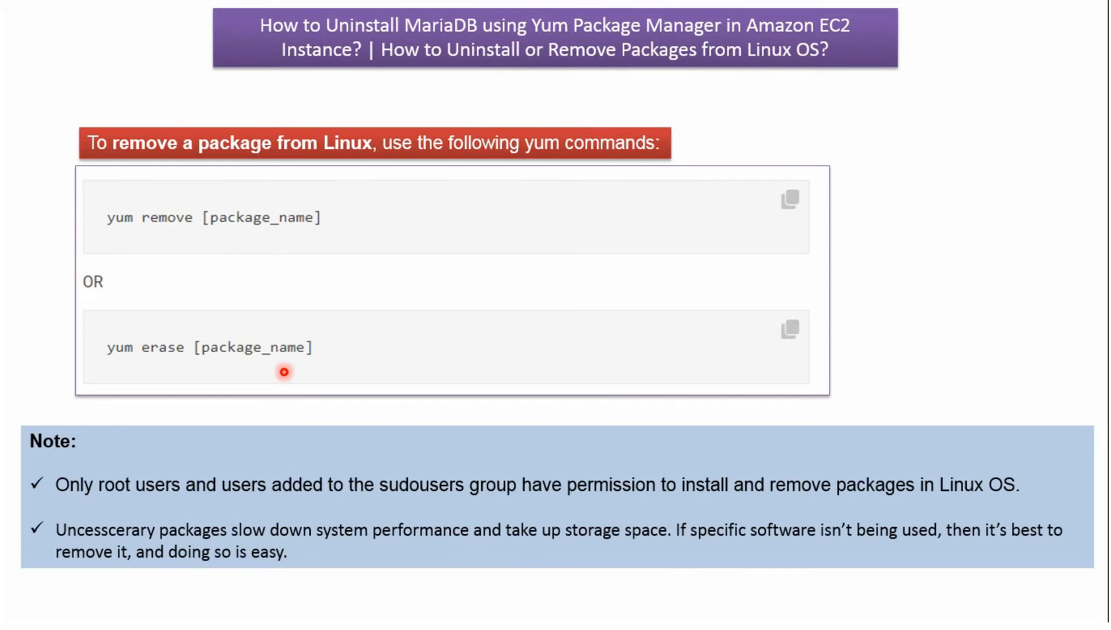
{"action": "mouse_move", "coordinate": [263, 241]}
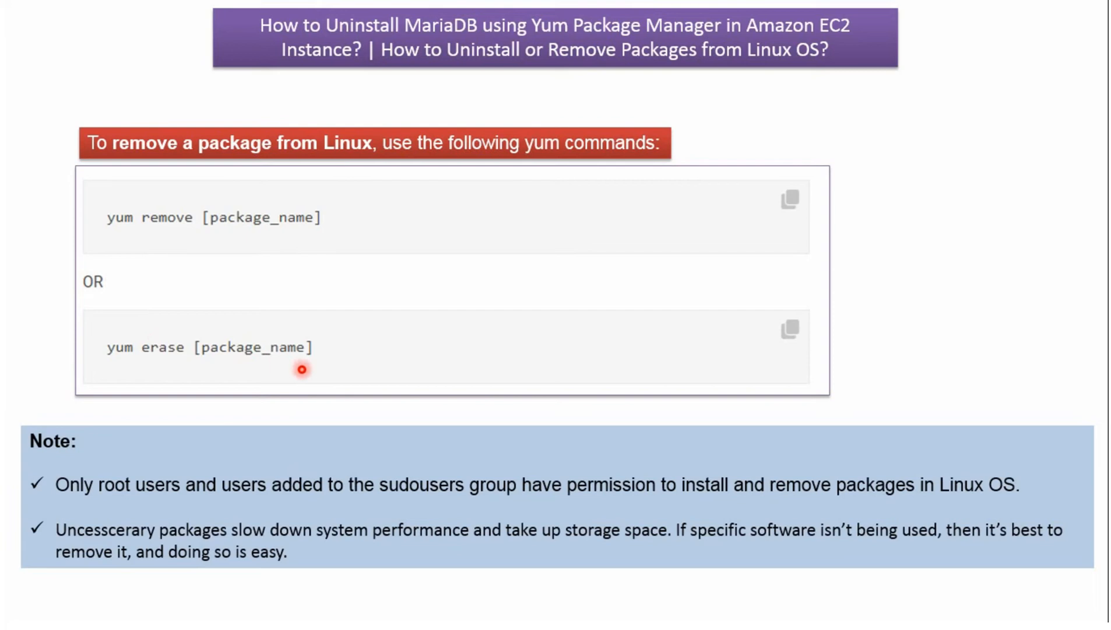
{"action": "mouse_move", "coordinate": [449, 497]}
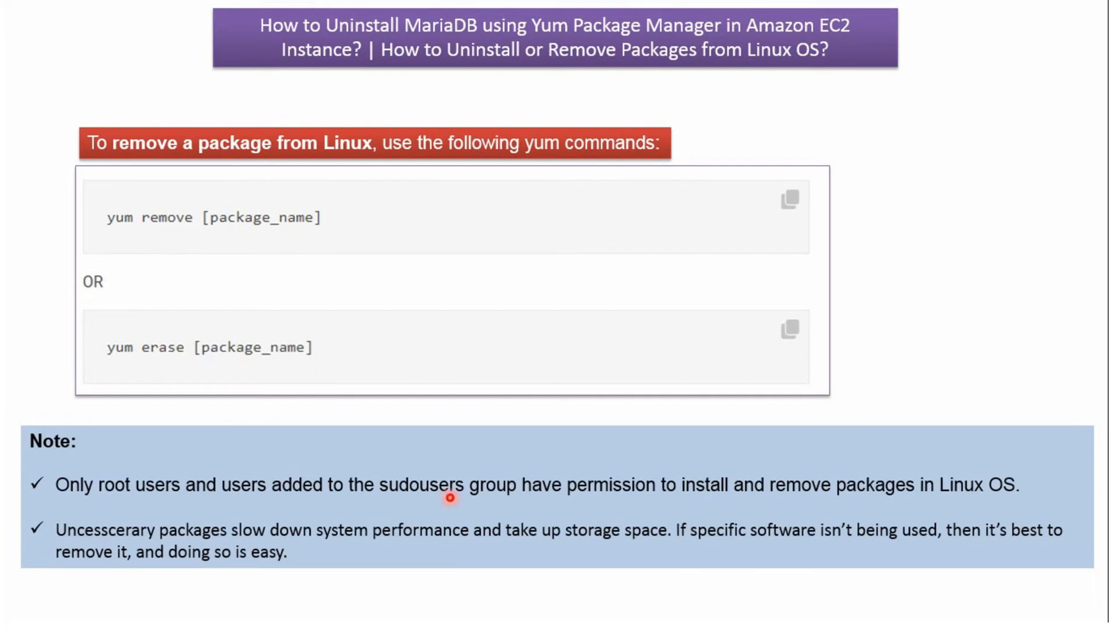
{"action": "mouse_move", "coordinate": [420, 504]}
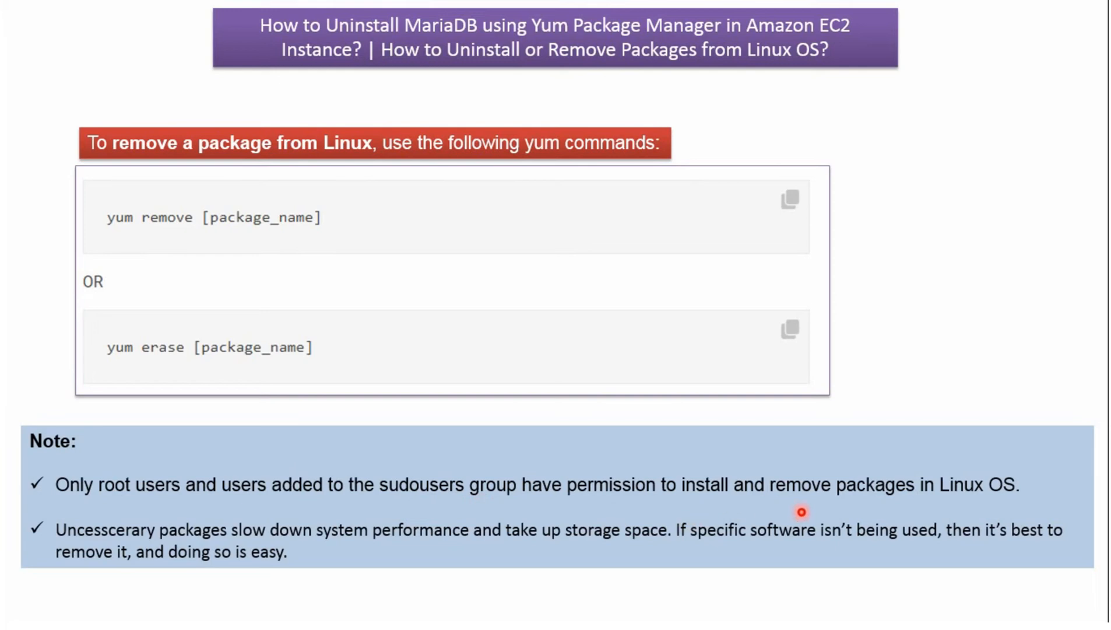
{"action": "mouse_move", "coordinate": [953, 508]}
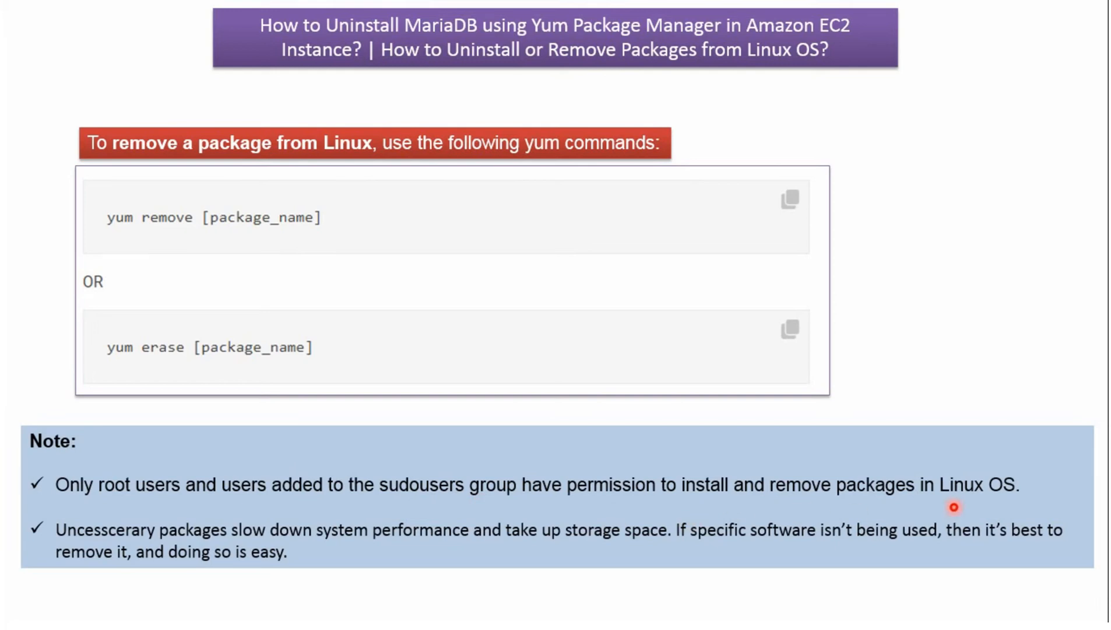
{"action": "mouse_move", "coordinate": [438, 536]}
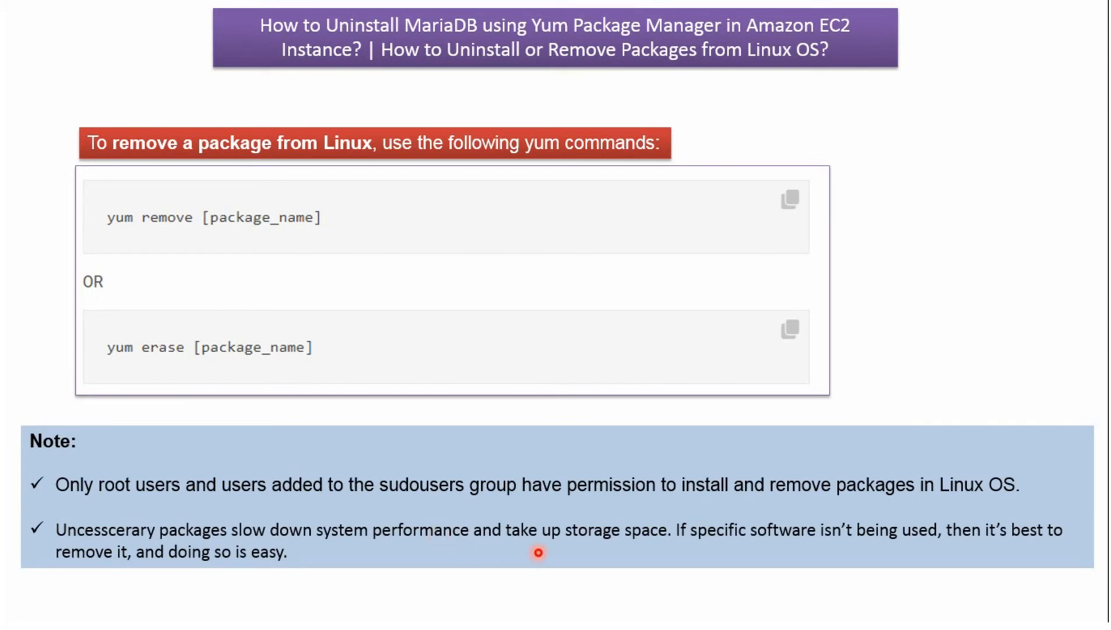
{"action": "mouse_move", "coordinate": [625, 552]}
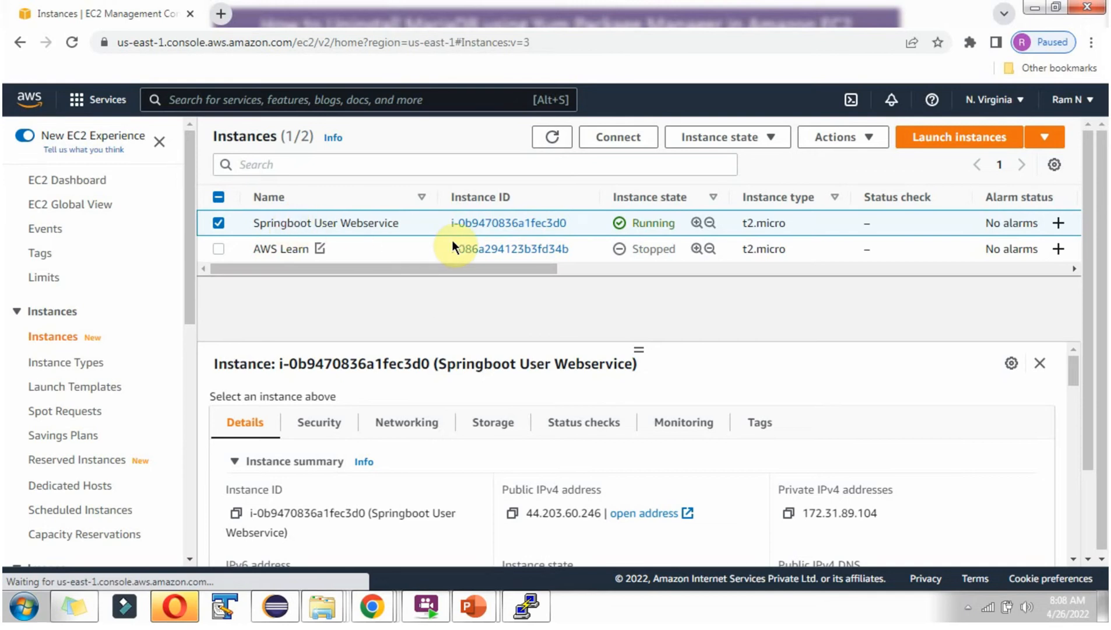
{"action": "mouse_move", "coordinate": [655, 227]}
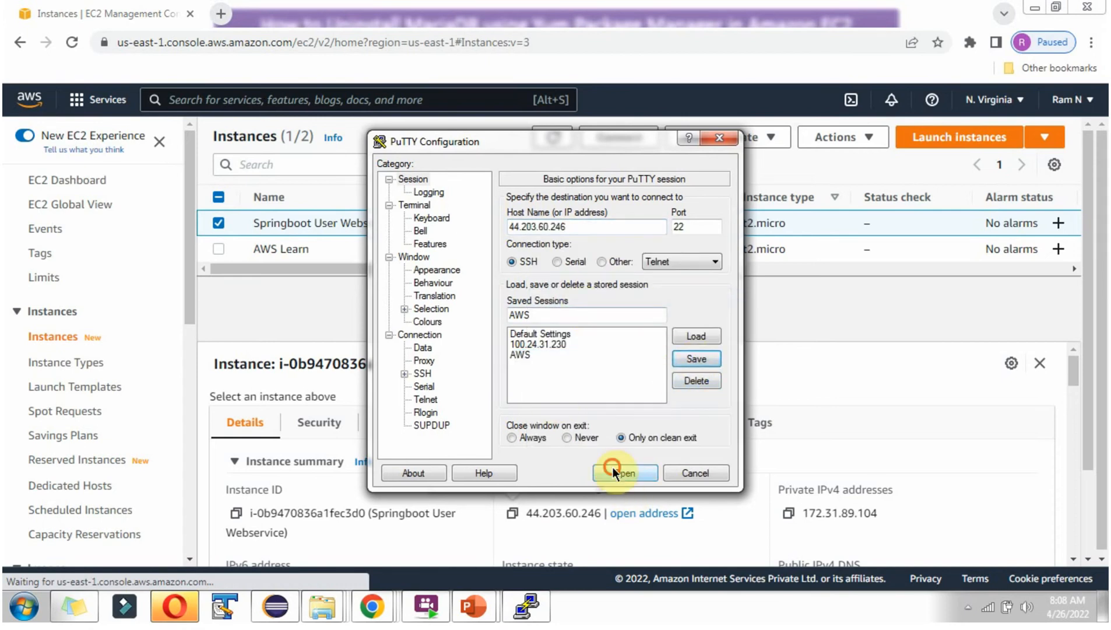
Start the PuTTY SSH connection to the running instance, logging in as ec2-user.
{"action": "left_click", "coordinate": [625, 474]}
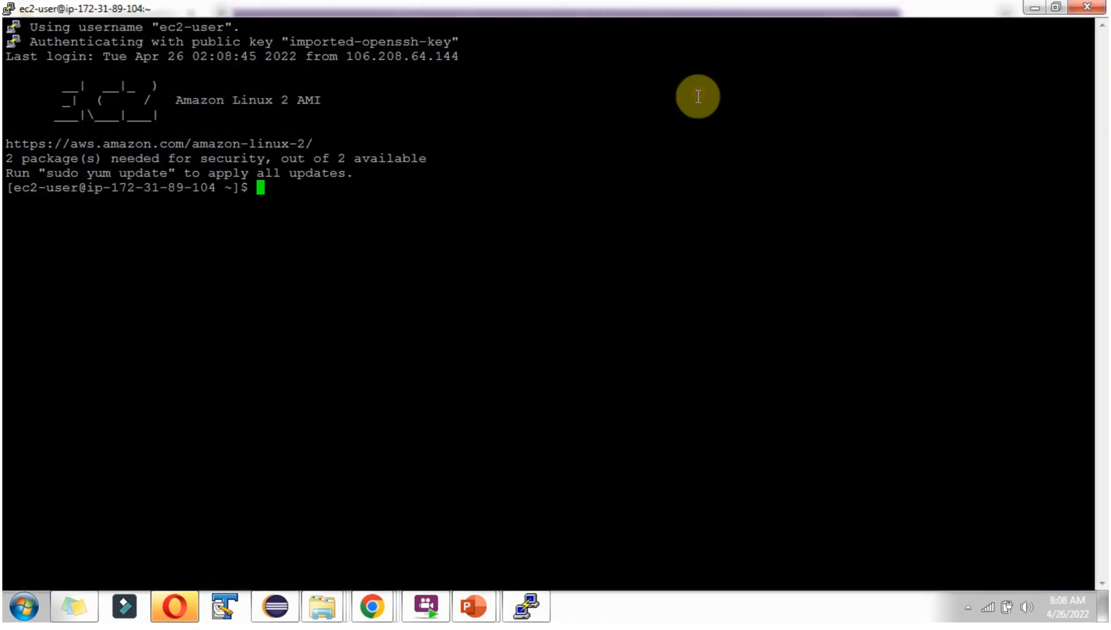
{"action": "mouse_move", "coordinate": [362, 197]}
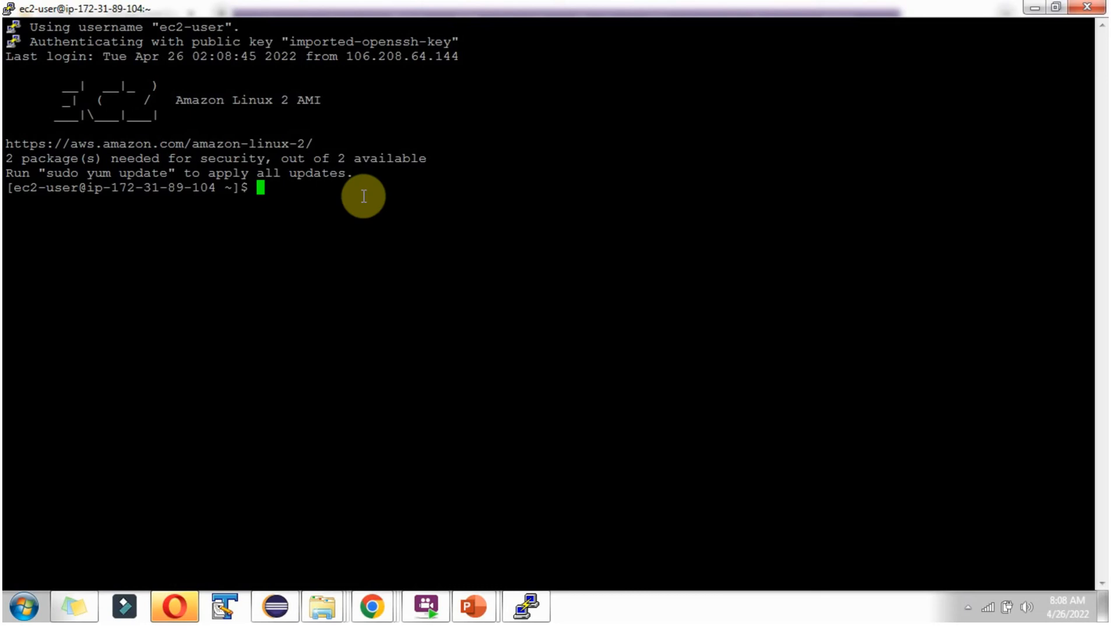
Run 'yum list mariadb*' to show the installed and available MariaDB packages.
{"action": "type", "text": "yum list mari"}
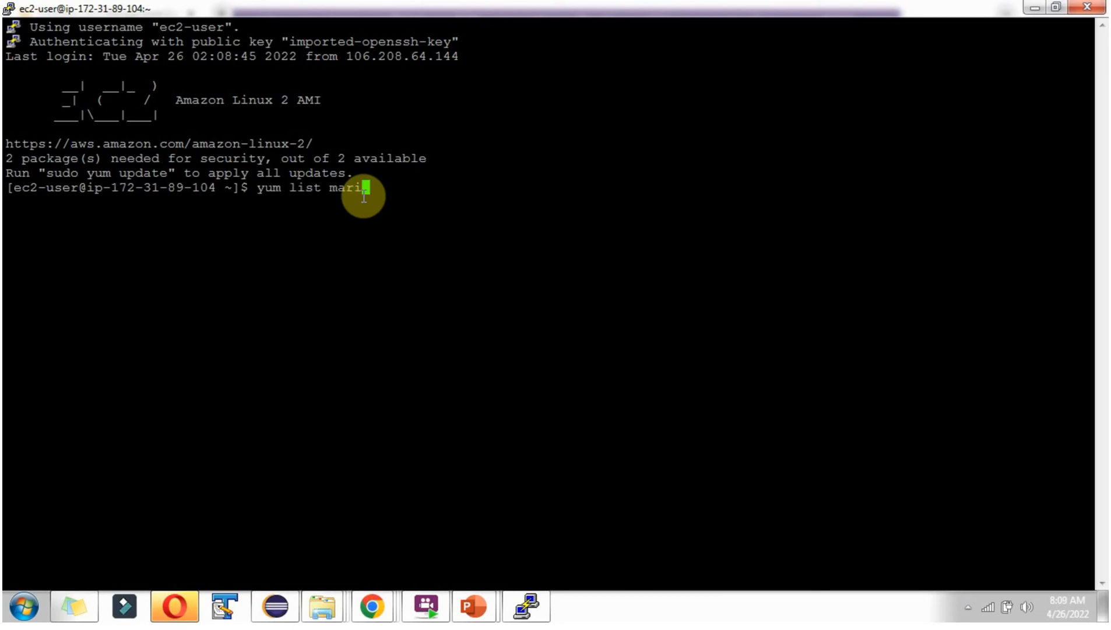
{"action": "type", "text": "db*"}
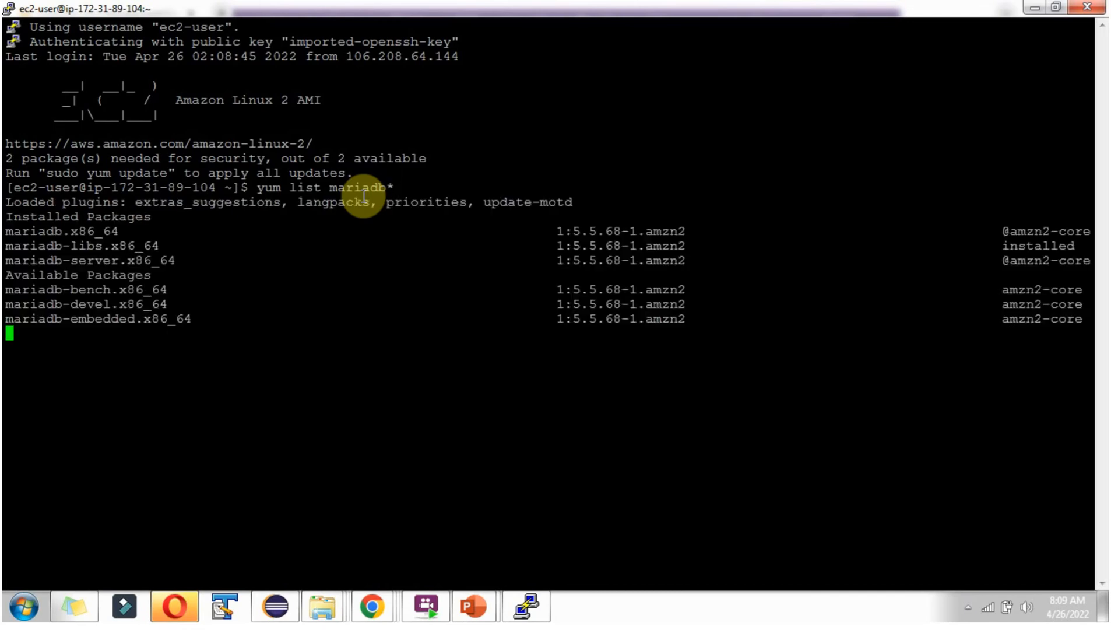
{"action": "key", "text": "Return"}
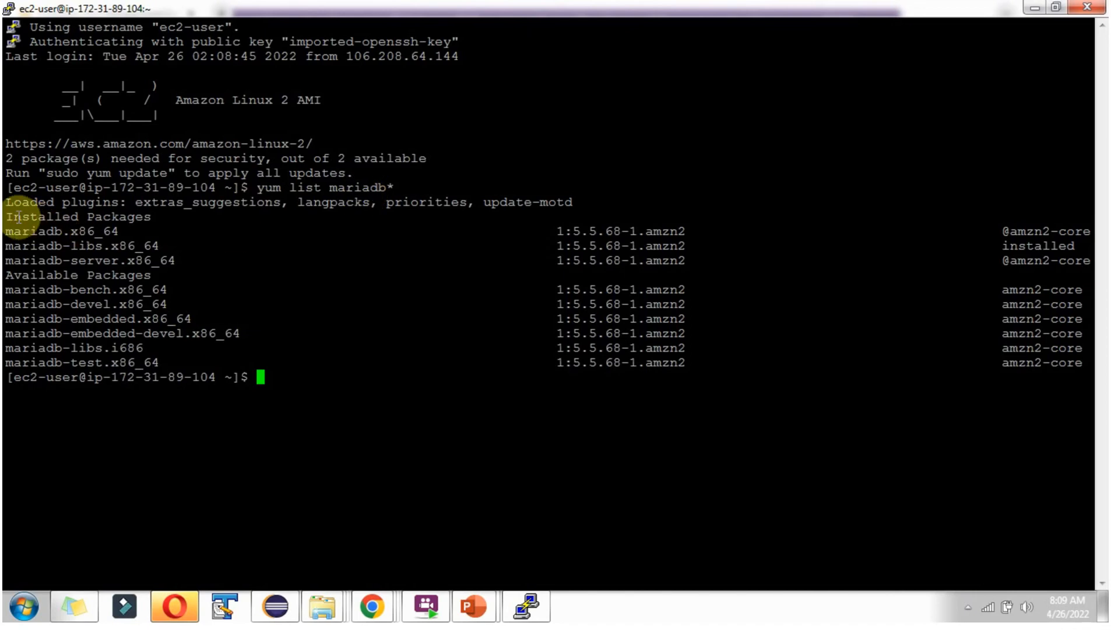
{"action": "double_click", "coordinate": [78, 216]}
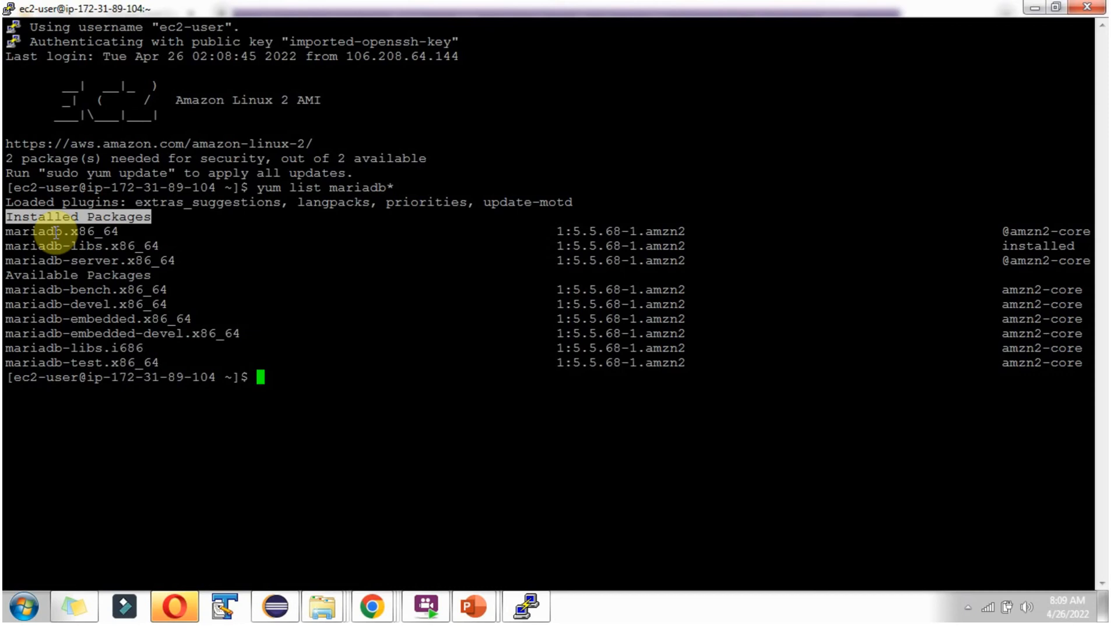
{"action": "mouse_move", "coordinate": [57, 262]}
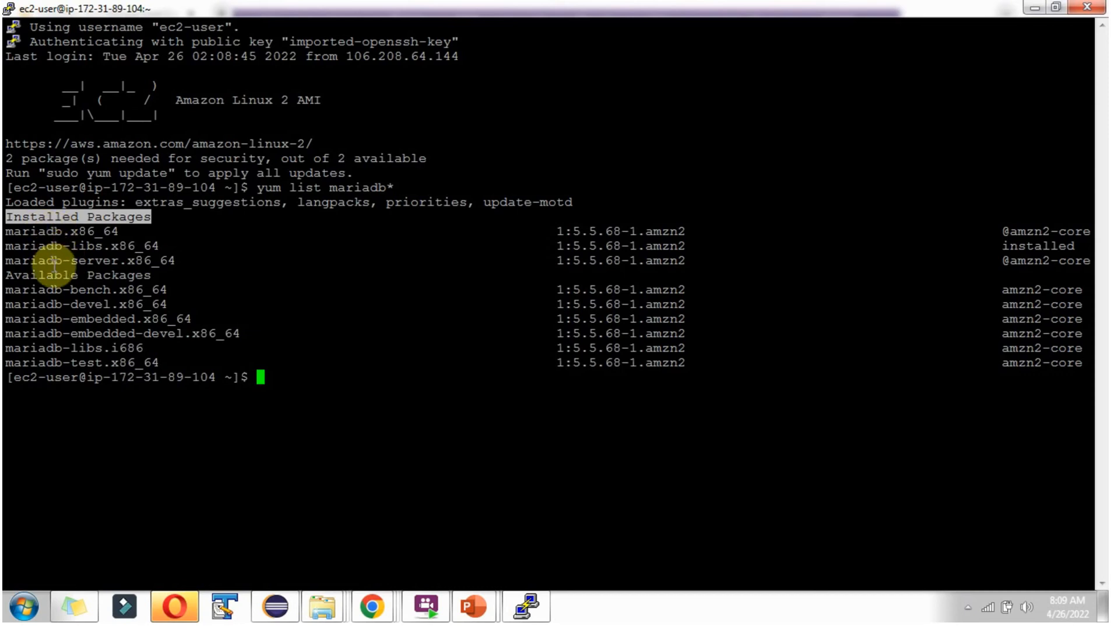
{"action": "mouse_move", "coordinate": [358, 366]}
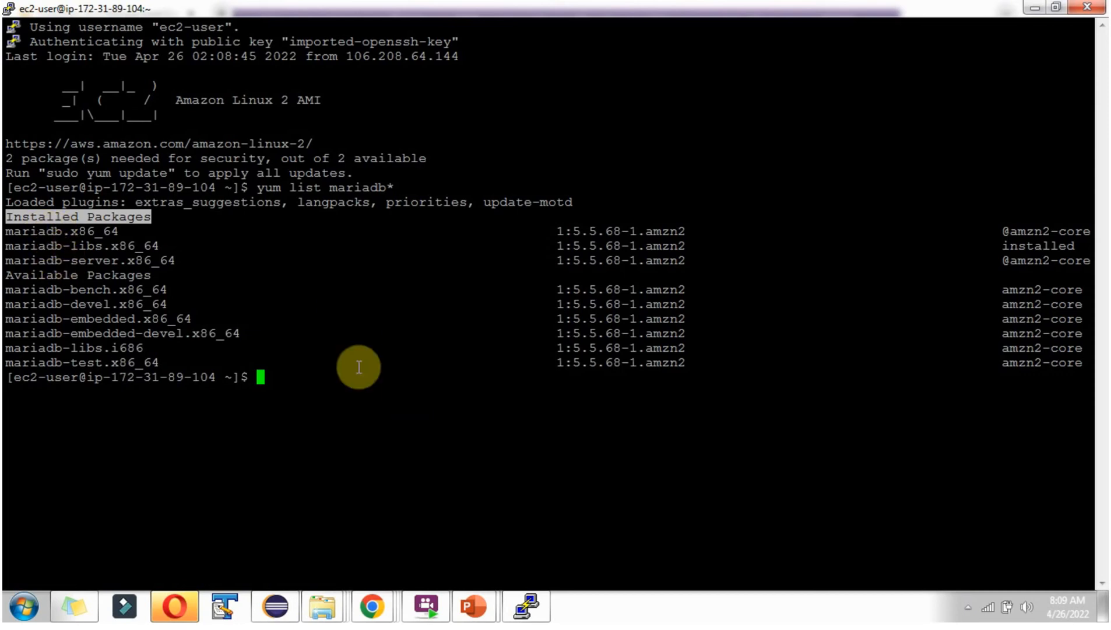
Run 'sudo yum remove mariadb', review the mariadb and mariadb-server removal, and answer 'n' to cancel.
{"action": "type", "text": "s"}
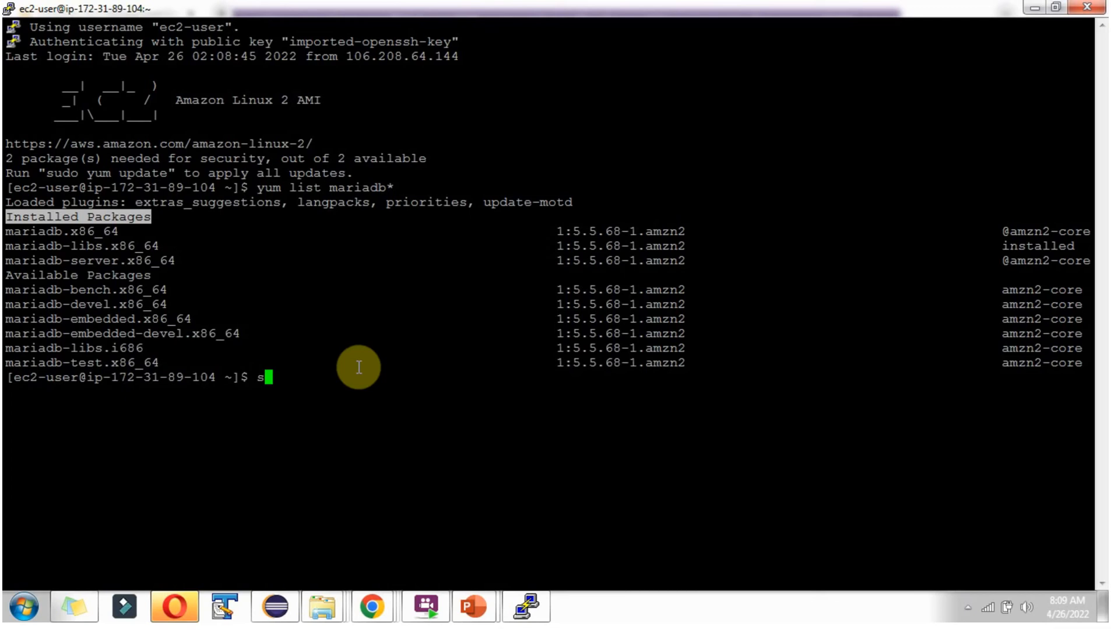
{"action": "type", "text": "udo"}
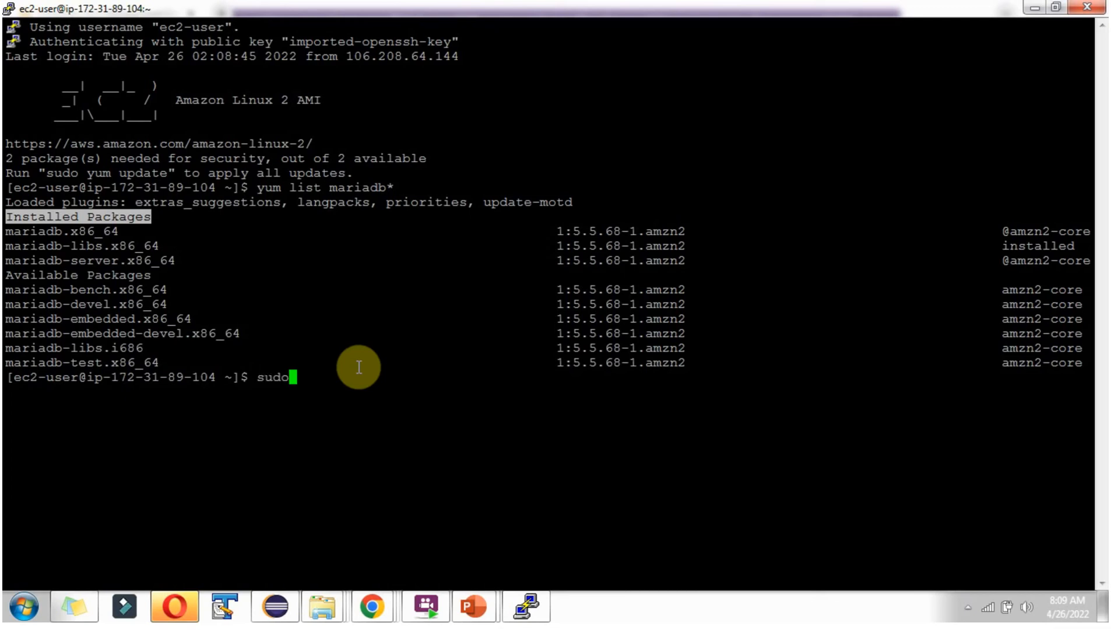
{"action": "type", "text": "yum remove"}
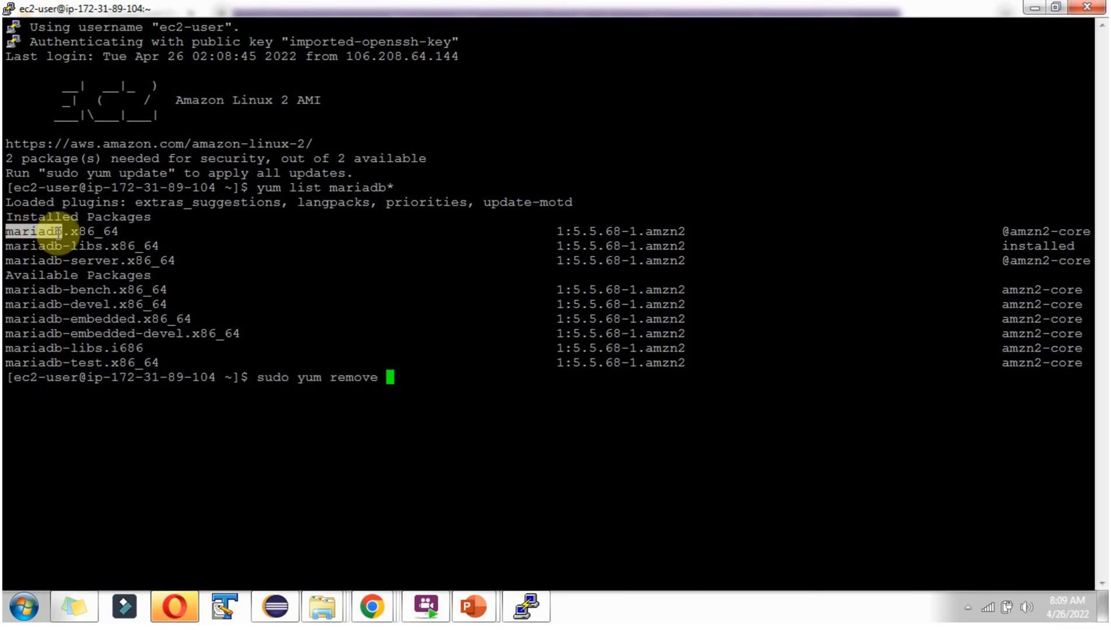
{"action": "type", "text": "mariadb"}
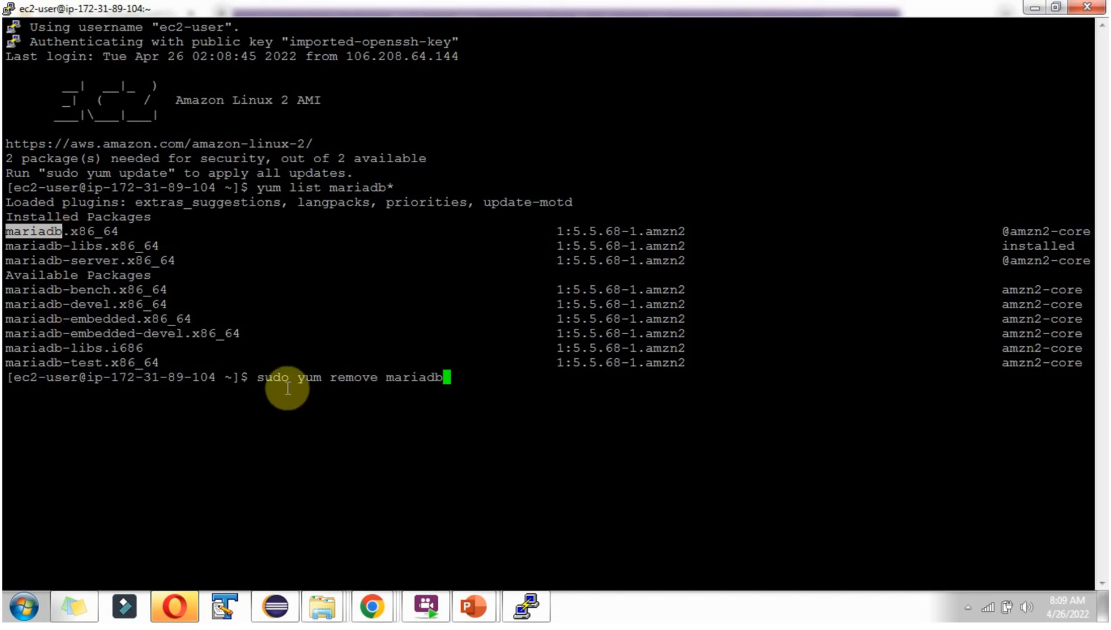
{"action": "mouse_move", "coordinate": [407, 390]}
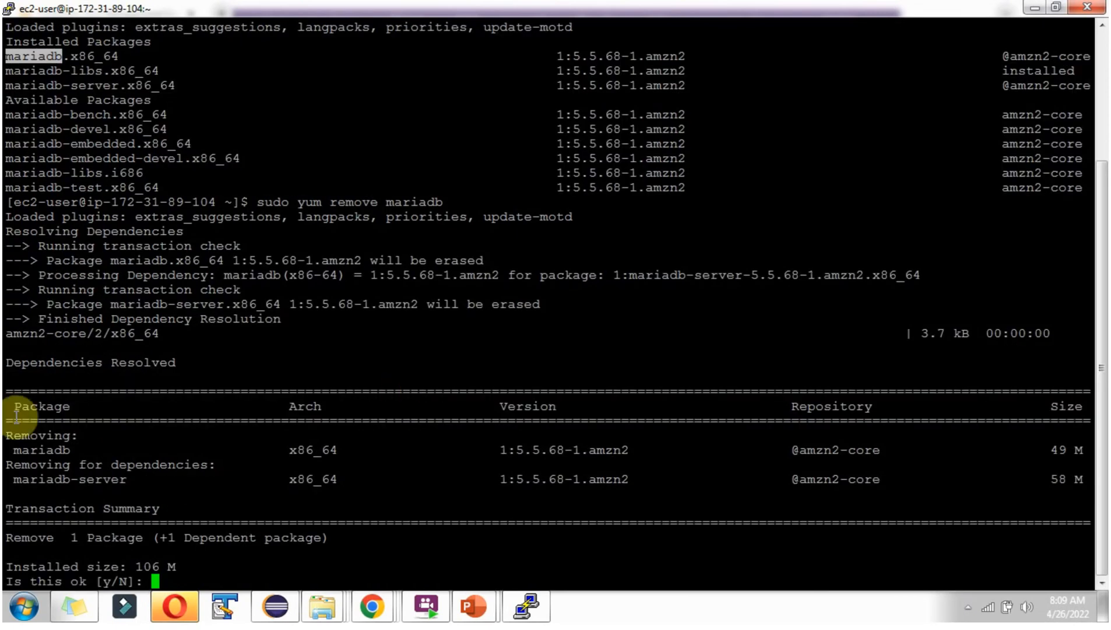
{"action": "mouse_move", "coordinate": [83, 419]}
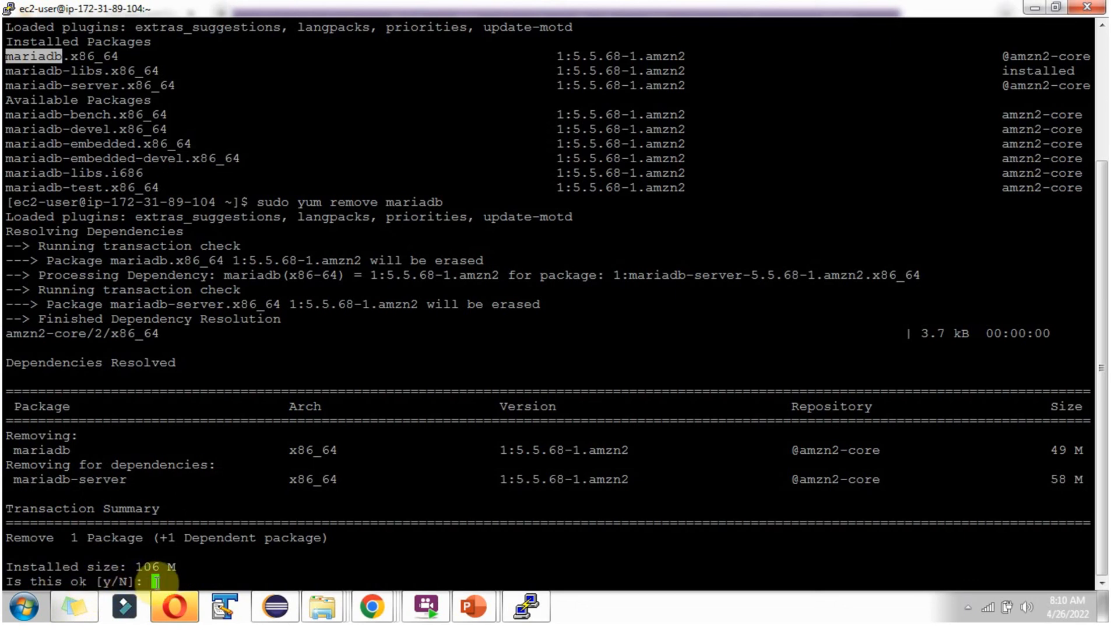
{"action": "type", "text": "n"}
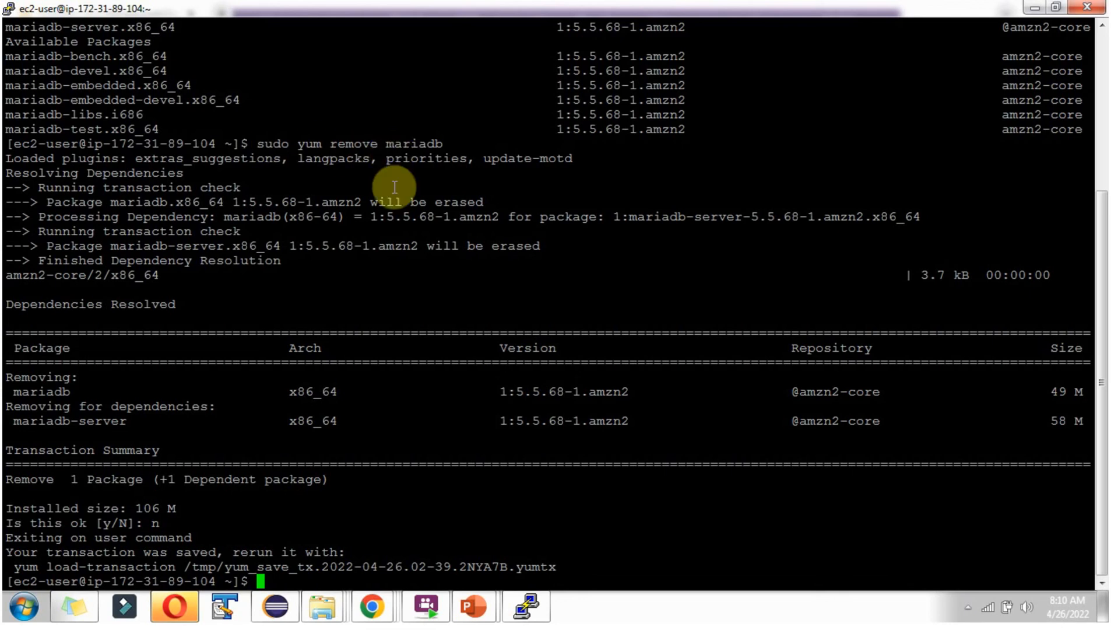
{"action": "mouse_move", "coordinate": [192, 527]}
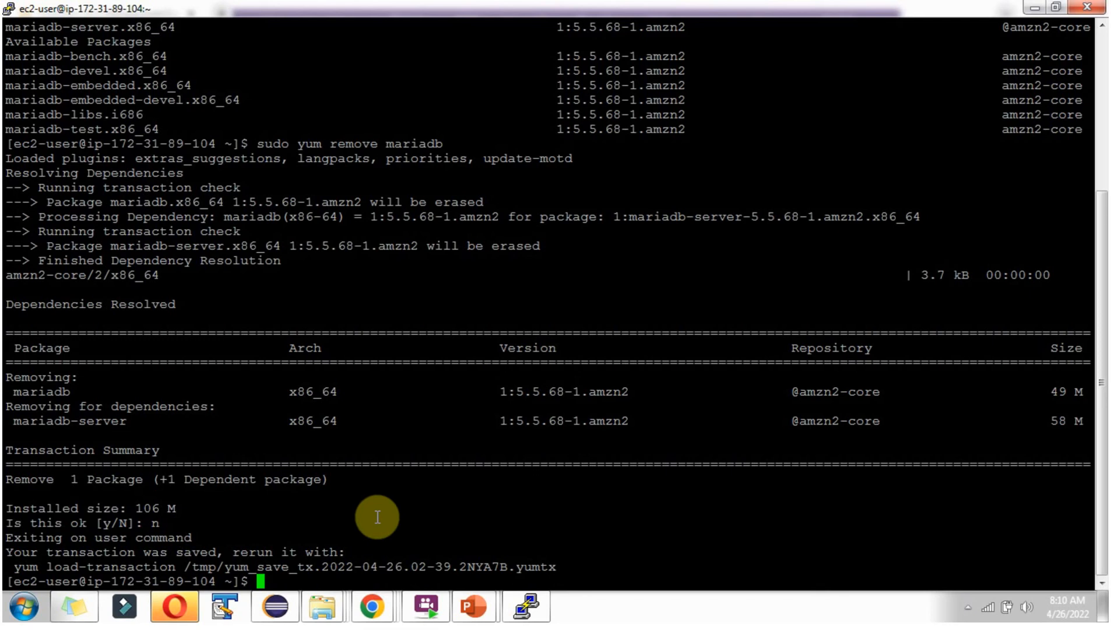
Run 'sudo yum erase mariadb', resolving to erase mariadb and mariadb-server (106 M) pending confirmation.
{"action": "type", "text": "sudo yum remove mariadb"}
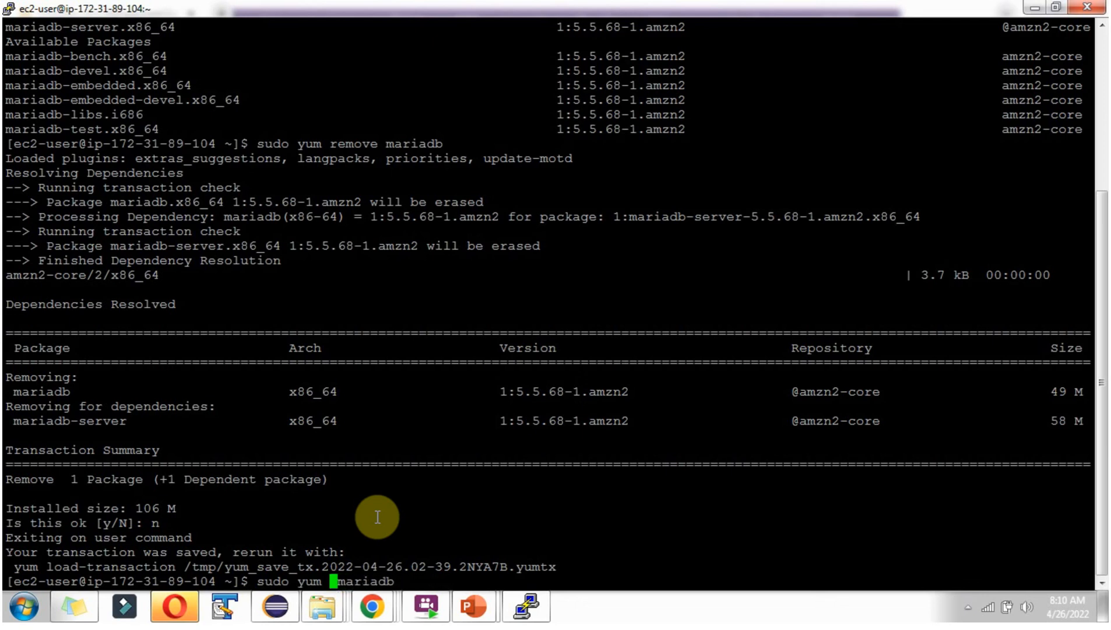
{"action": "type", "text": "erase"}
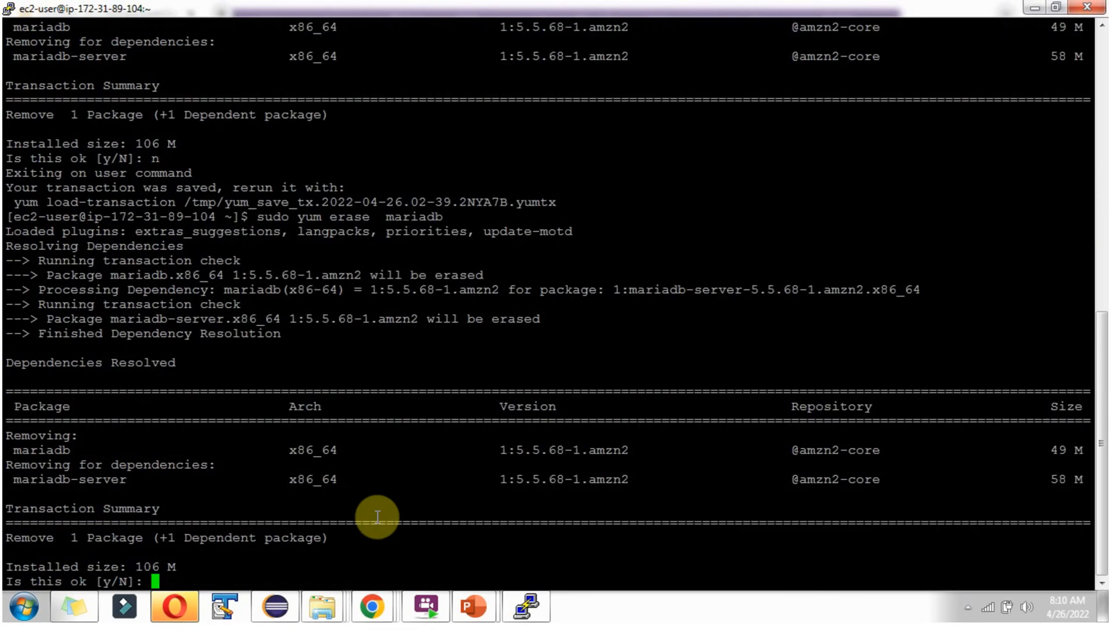
{"action": "mouse_move", "coordinate": [82, 478]}
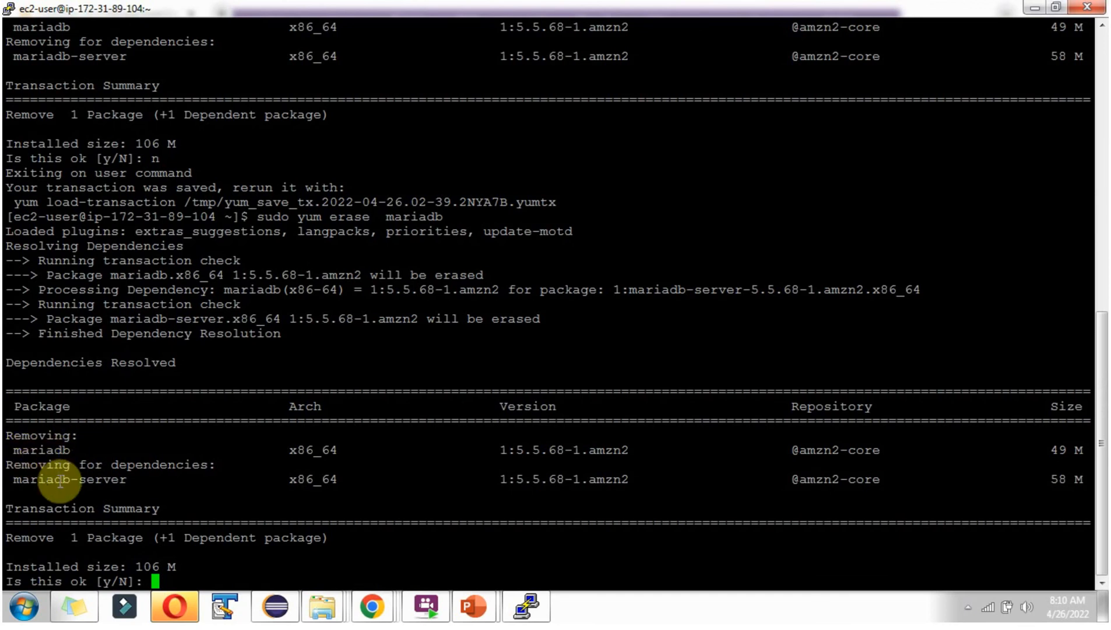
{"action": "mouse_move", "coordinate": [113, 484]}
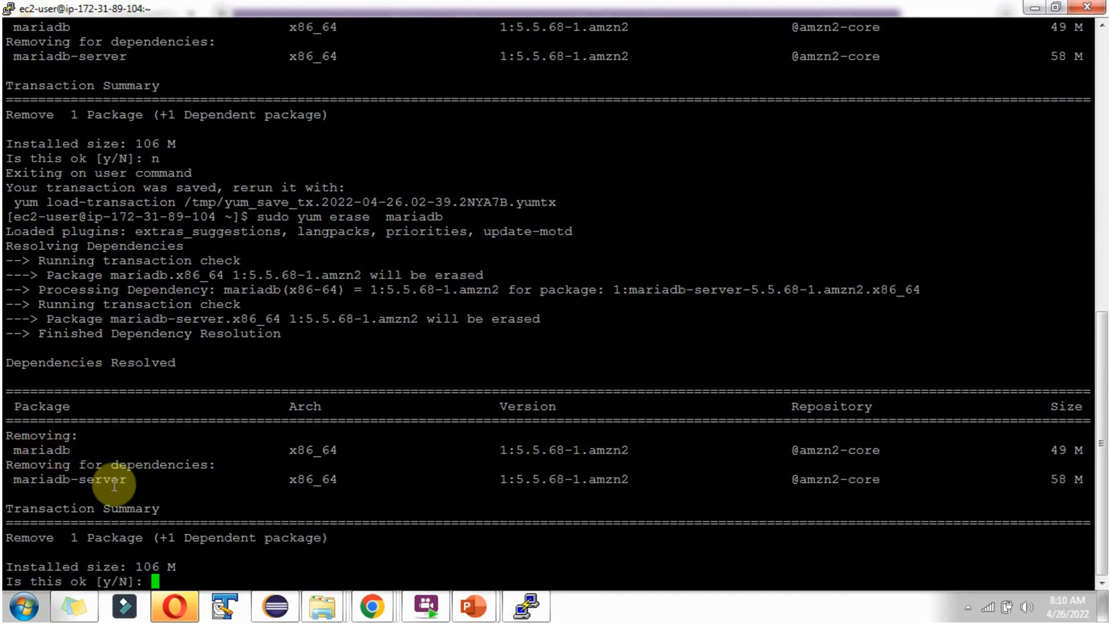
{"action": "mouse_move", "coordinate": [99, 595]}
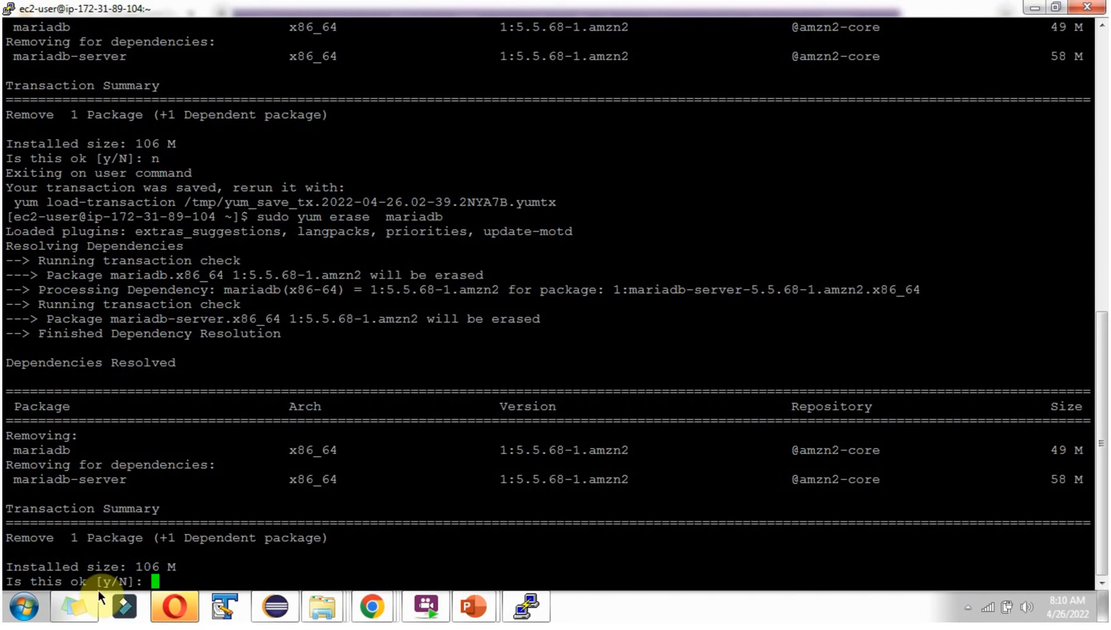
{"action": "mouse_move", "coordinate": [117, 599]}
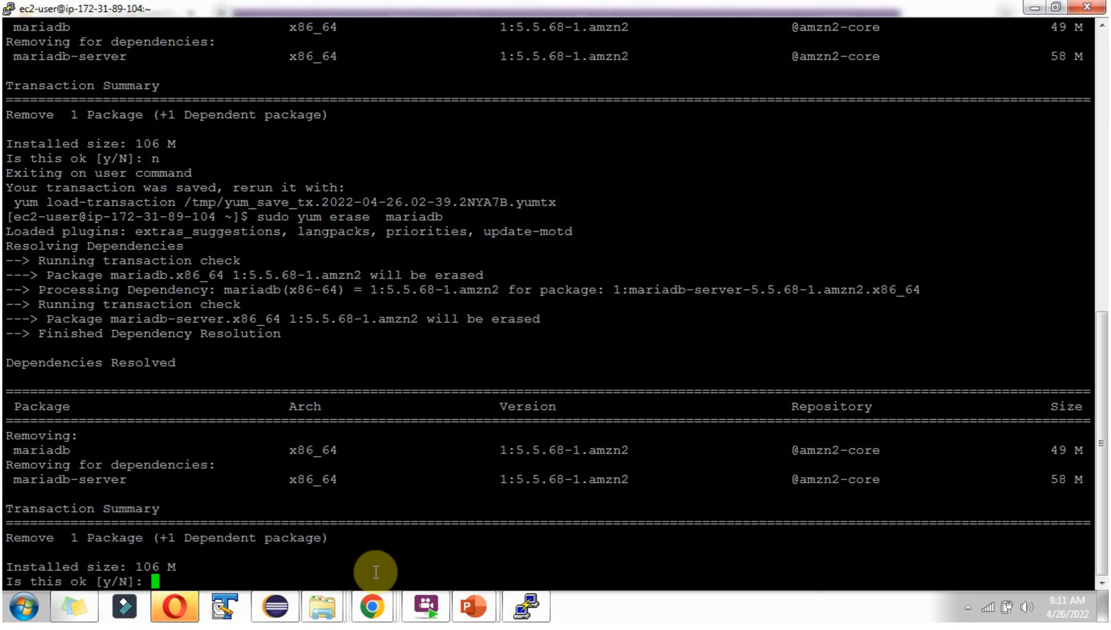
Answer 'y' to confirm the erase so mariadb and mariadb-server are removed, ending with Complete!
{"action": "type", "text": "y"}
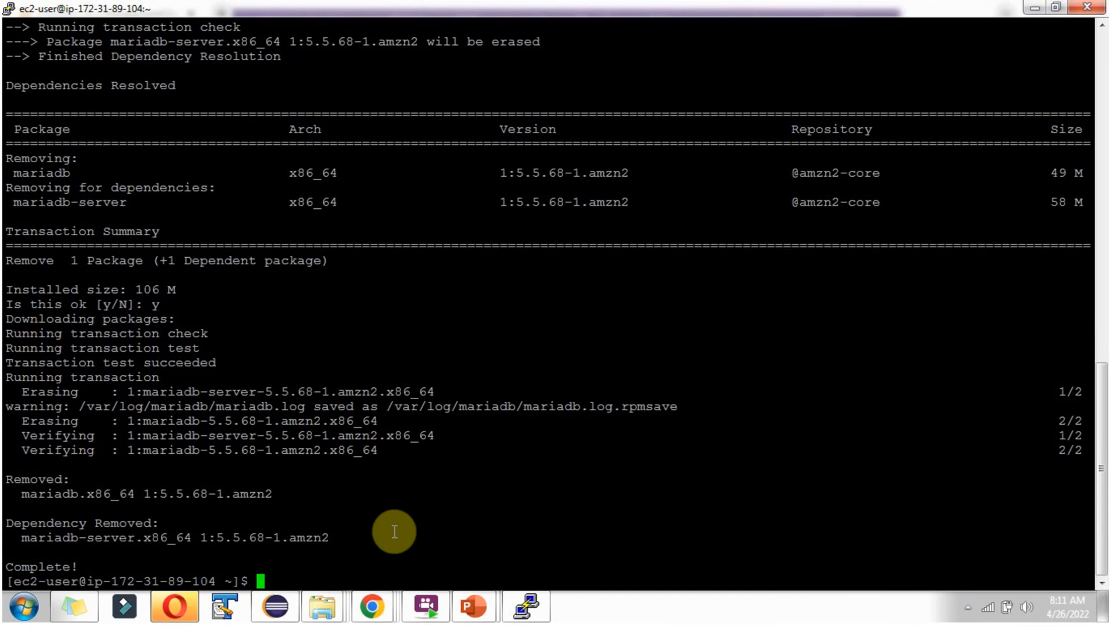
{"action": "mouse_move", "coordinate": [95, 493]}
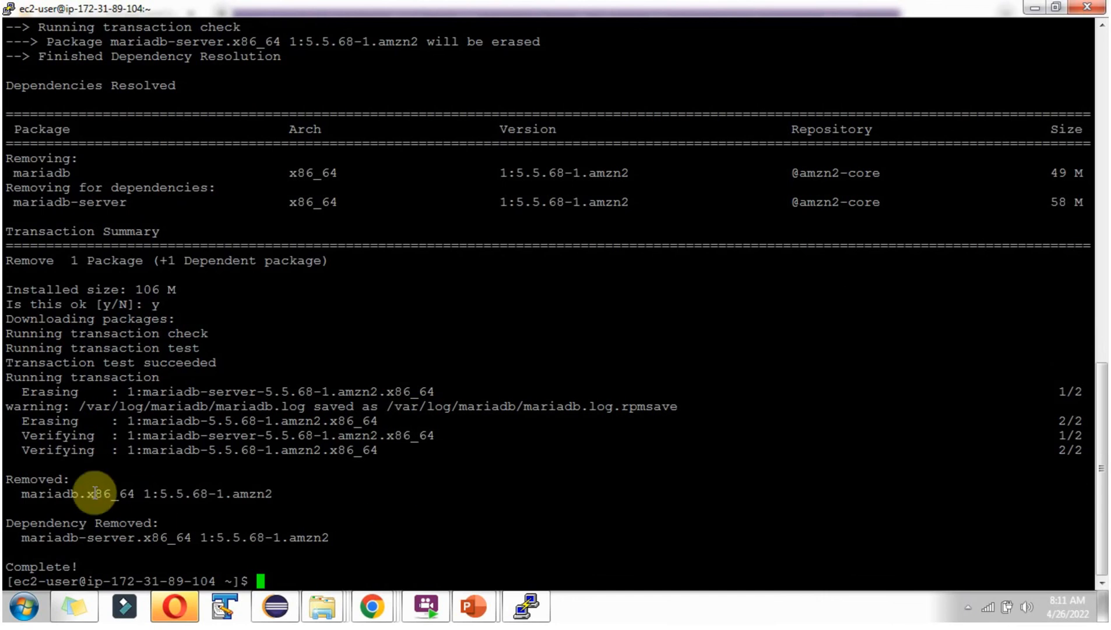